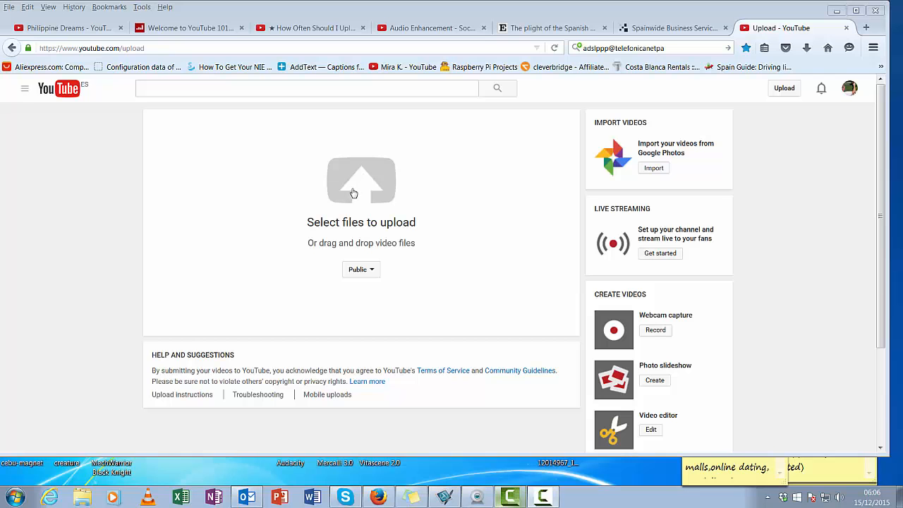
Select the Philippines expat video from the Documents library to begin uploading it.
left_click(361, 181)
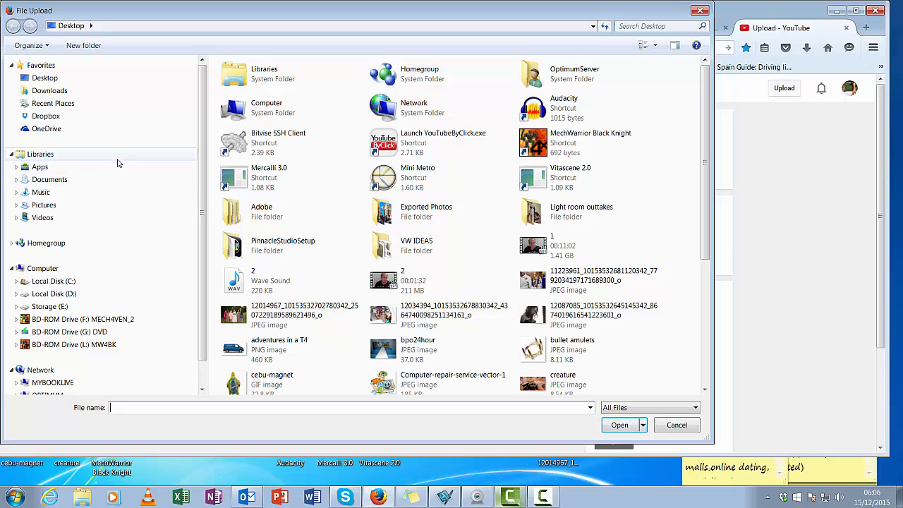
mouse_move(116, 180)
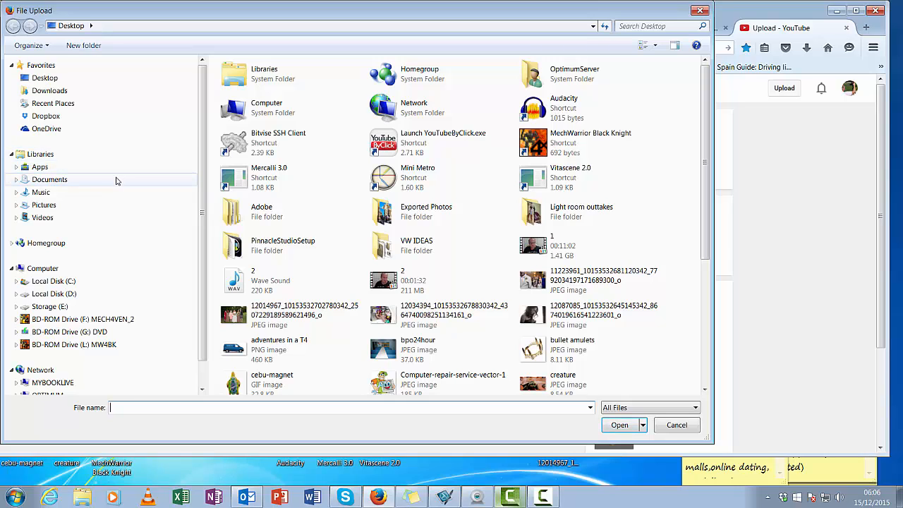
left_click(49, 179)
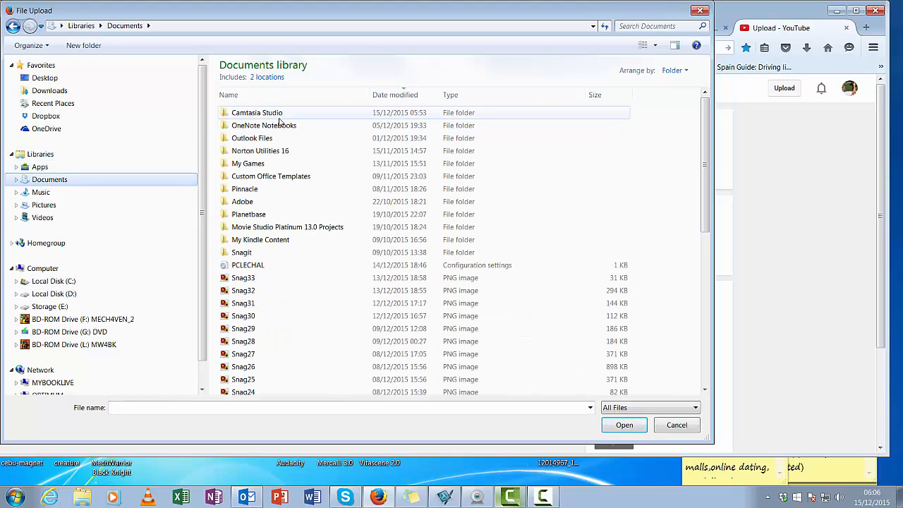
double_click(257, 112)
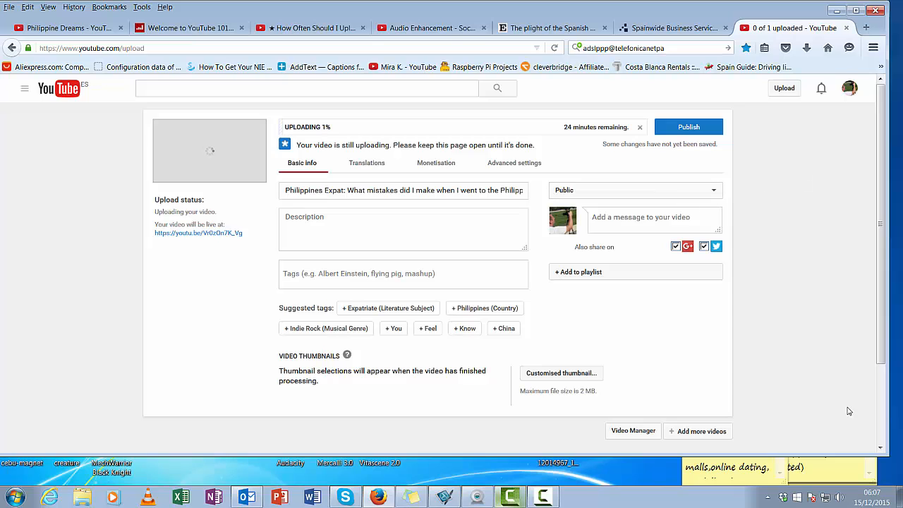
Set the video's privacy to Scheduled, publishing on 22 December 2015 at 09:00.
left_click(634, 189)
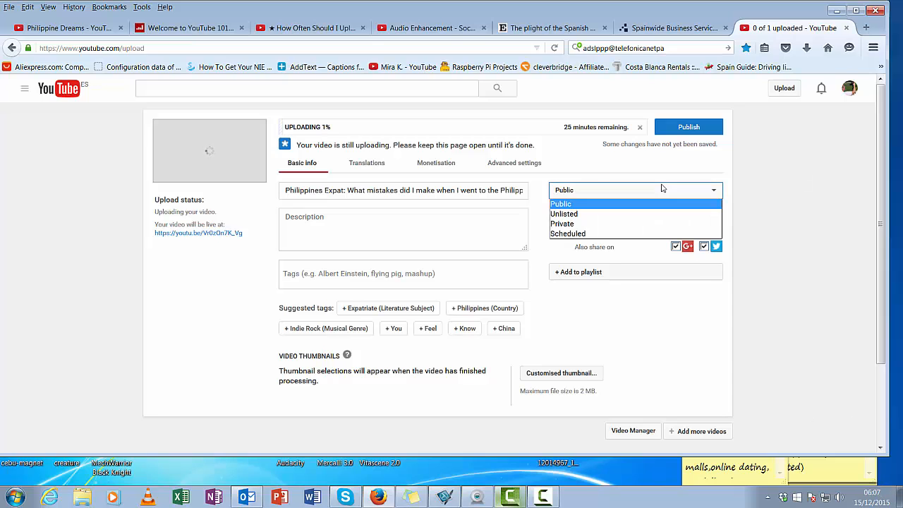
left_click(567, 235)
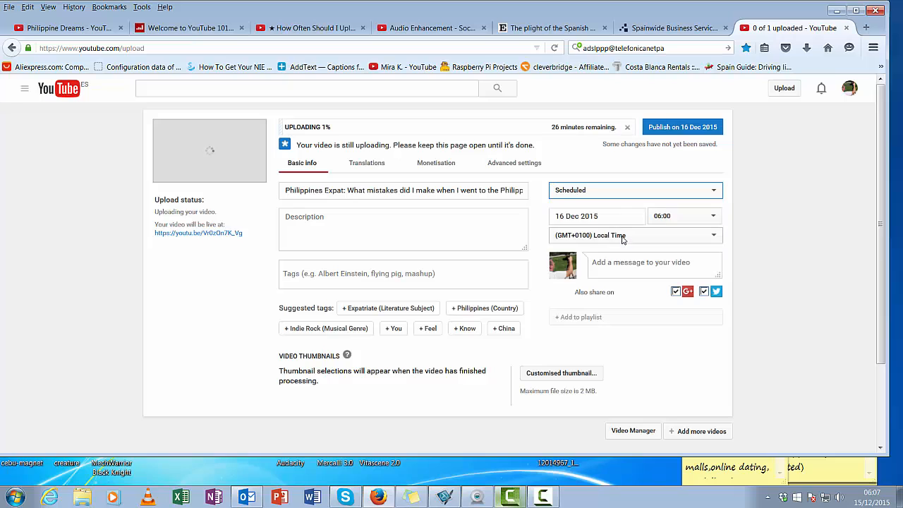
left_click(597, 216)
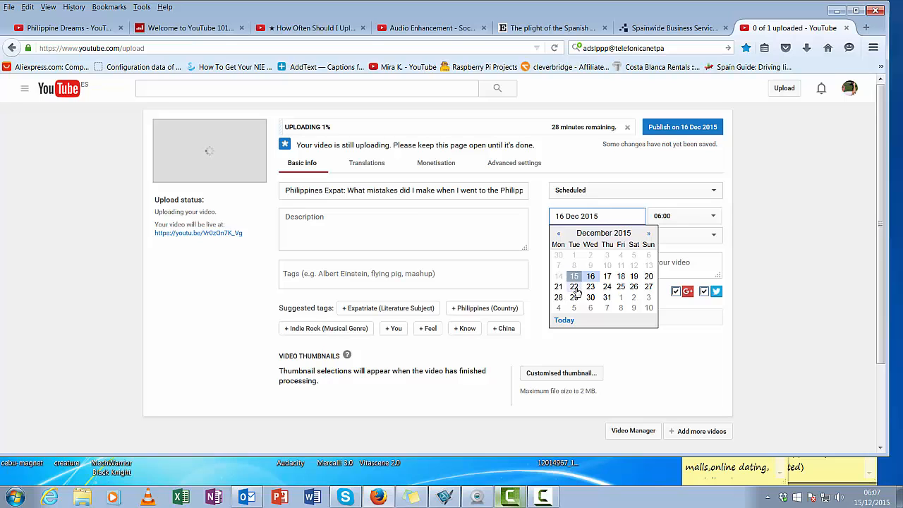
left_click(574, 287)
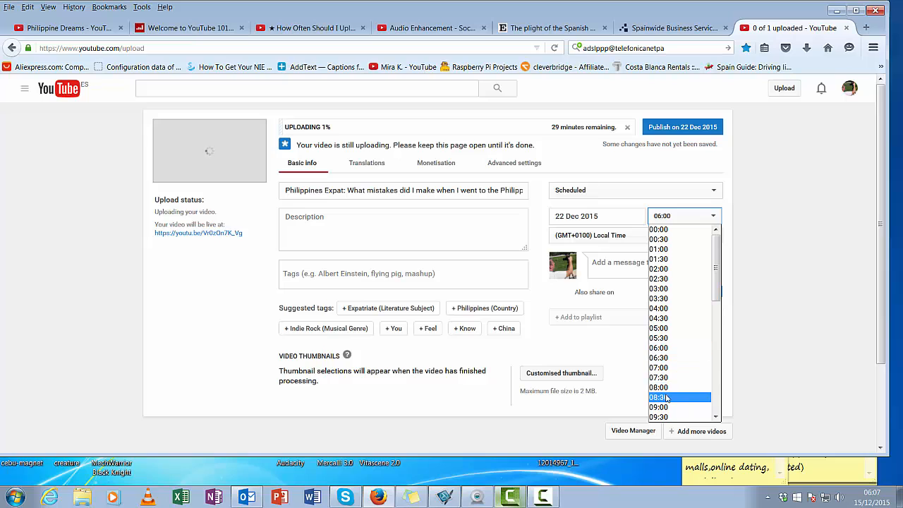
left_click(657, 406)
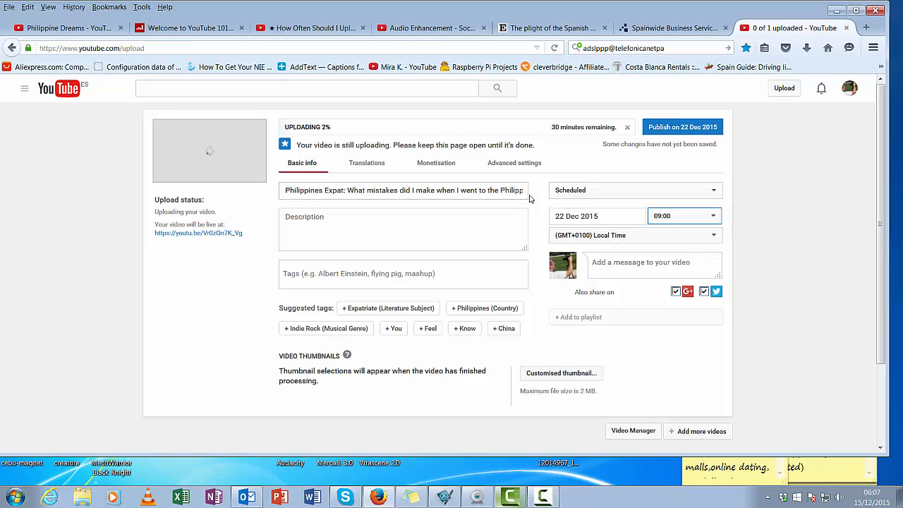
left_click(634, 189)
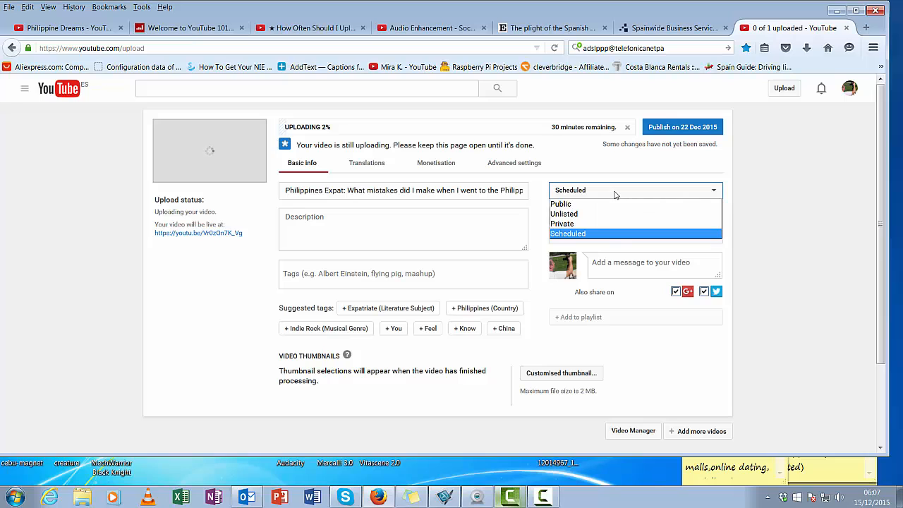
left_click(568, 234)
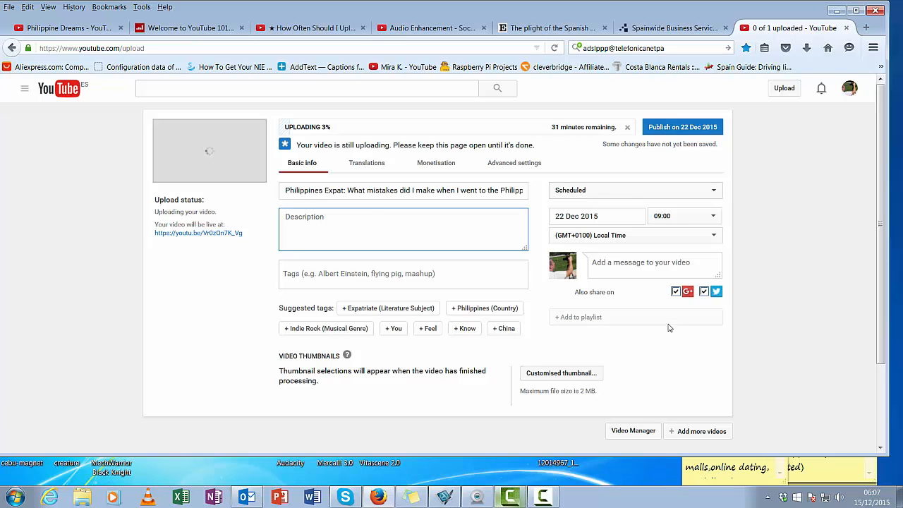
Read the Scheduled Publishing help article, highlighting the sentence on private or scheduled videos.
left_click(670, 29)
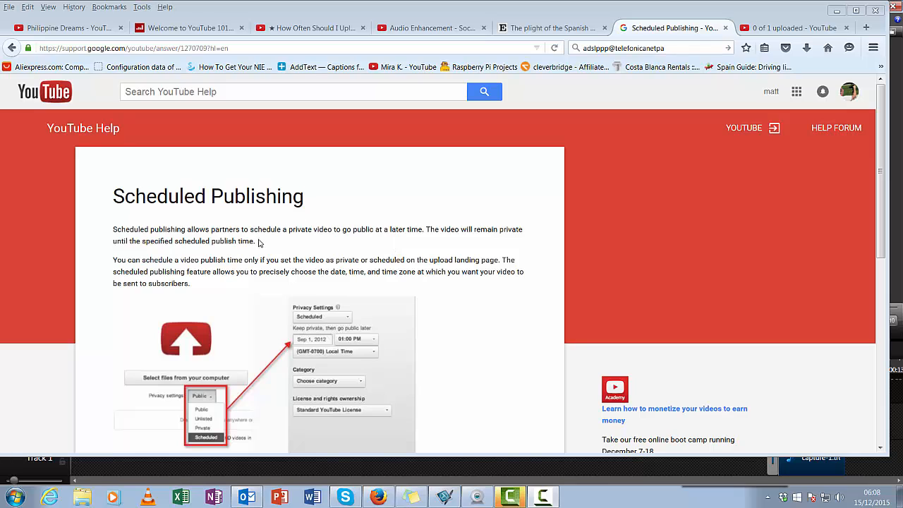
mouse_move(55, 138)
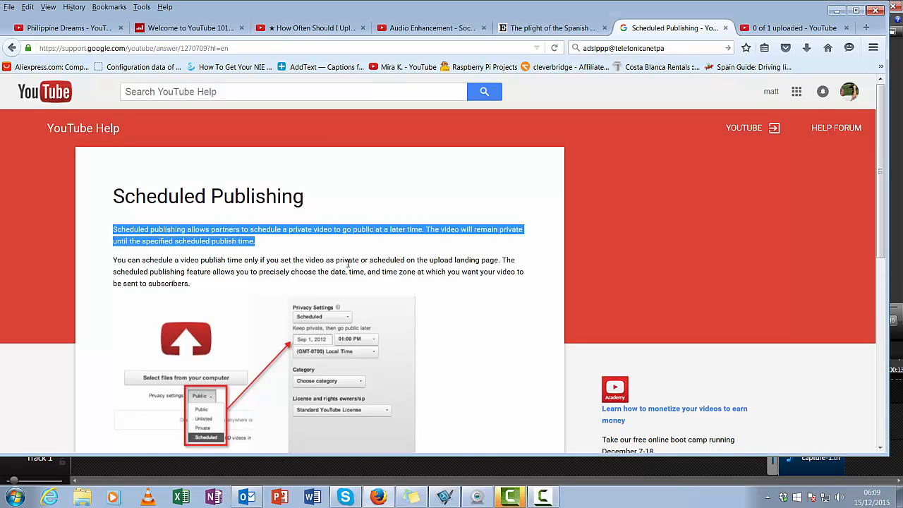
scroll("down", 3)
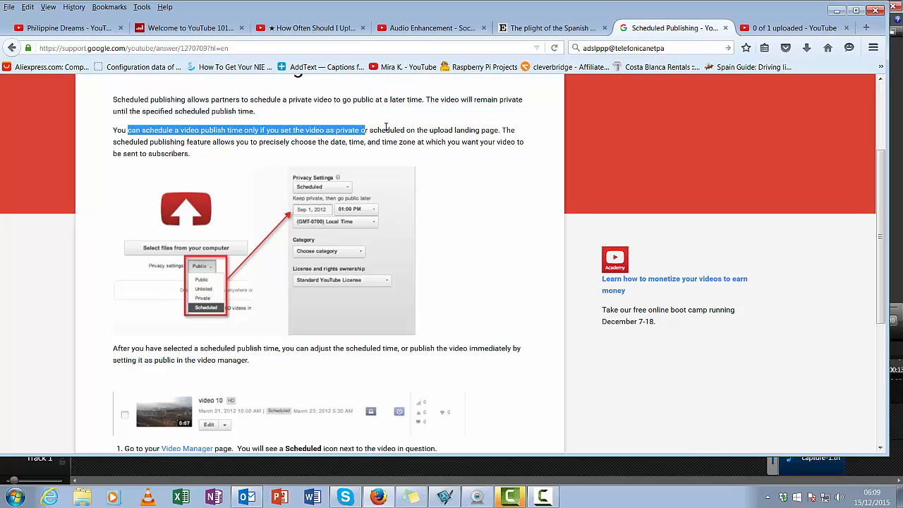
left_click_drag(364, 130, 515, 129)
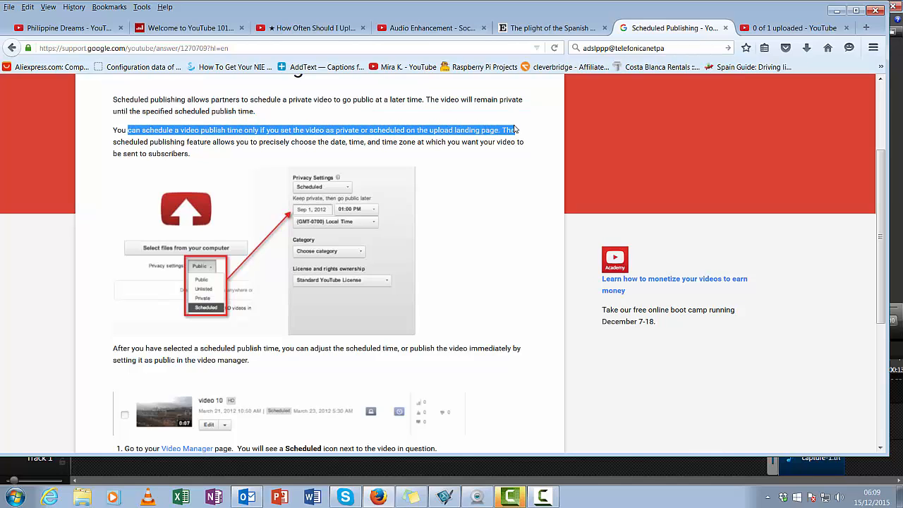
scroll("down", 3)
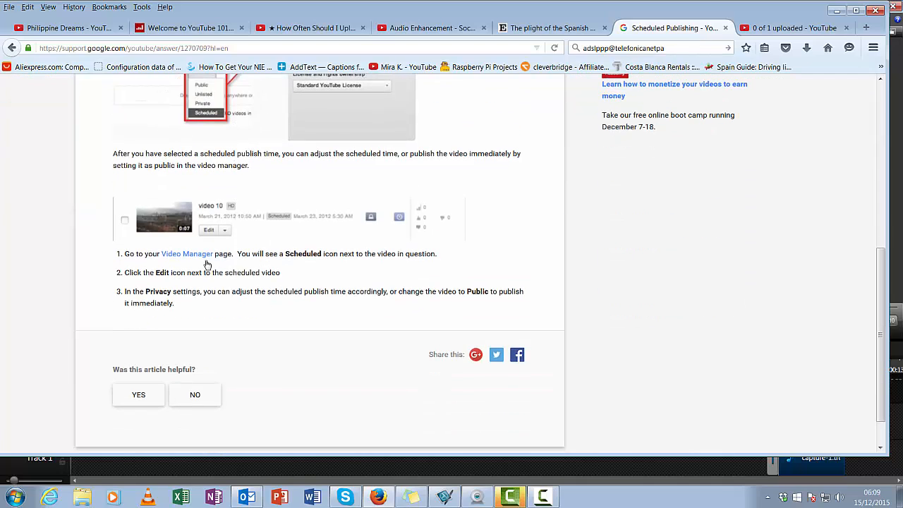
mouse_move(130, 295)
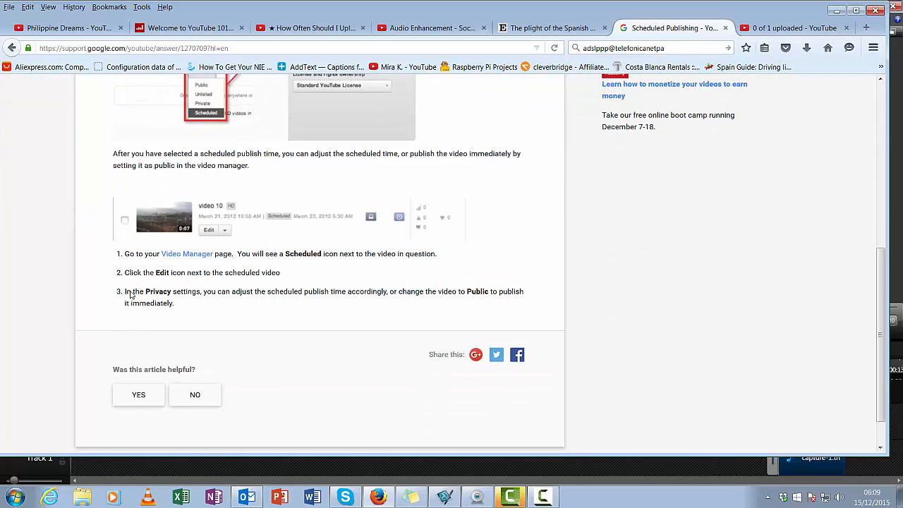
mouse_move(520, 344)
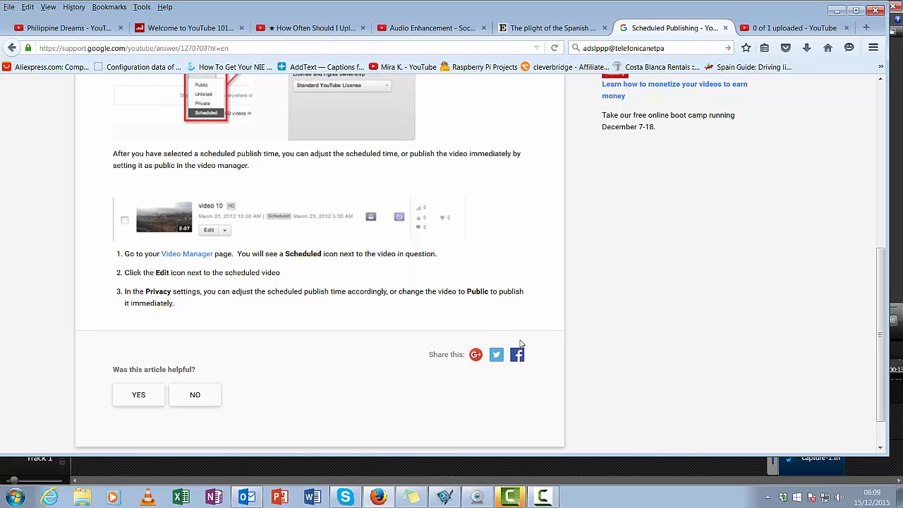
scroll("up", 3)
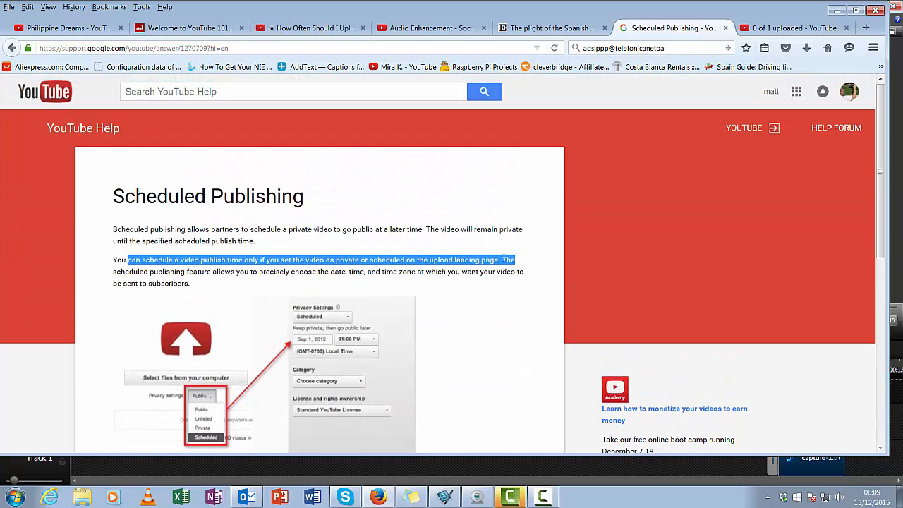
Back on the upload form, reconfirm Scheduled as the video's privacy setting.
left_click(796, 29)
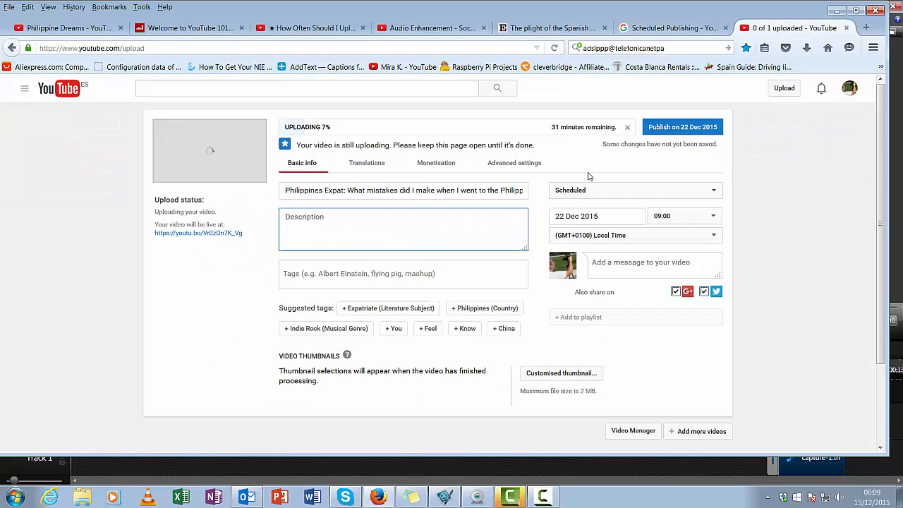
left_click(634, 189)
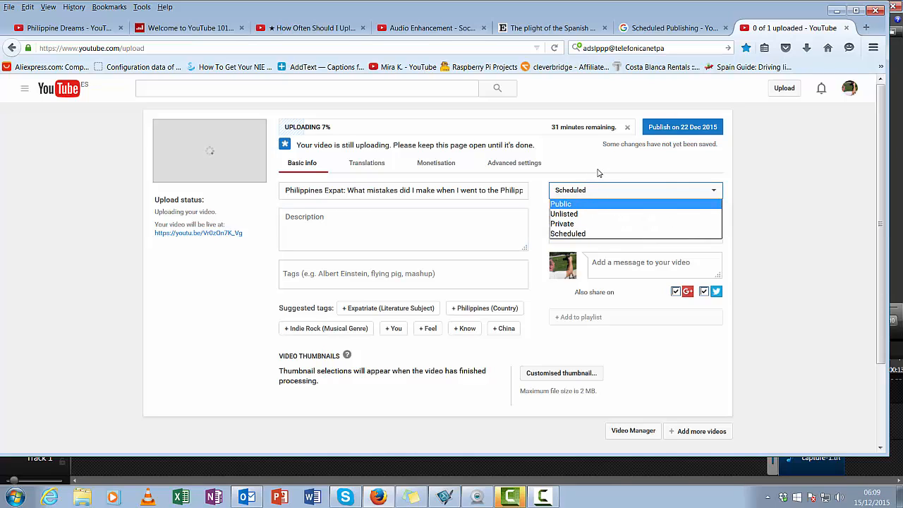
left_click(561, 203)
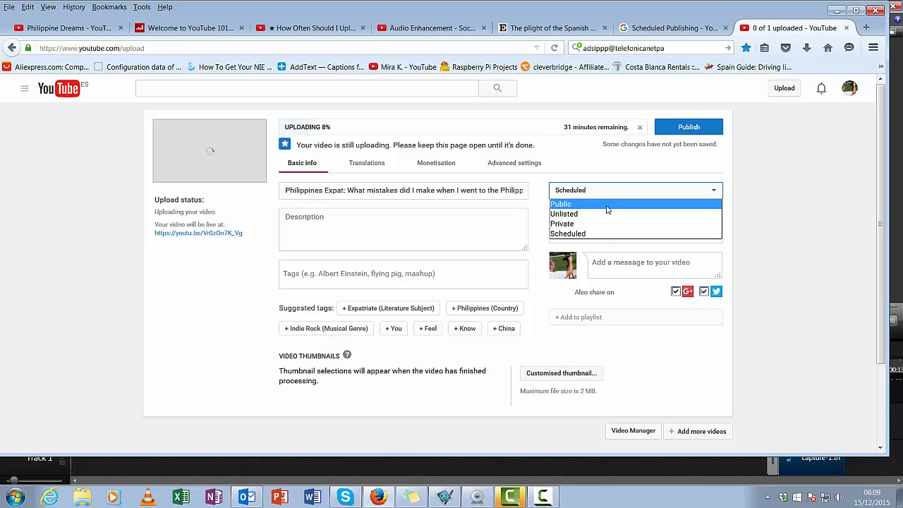
left_click(567, 235)
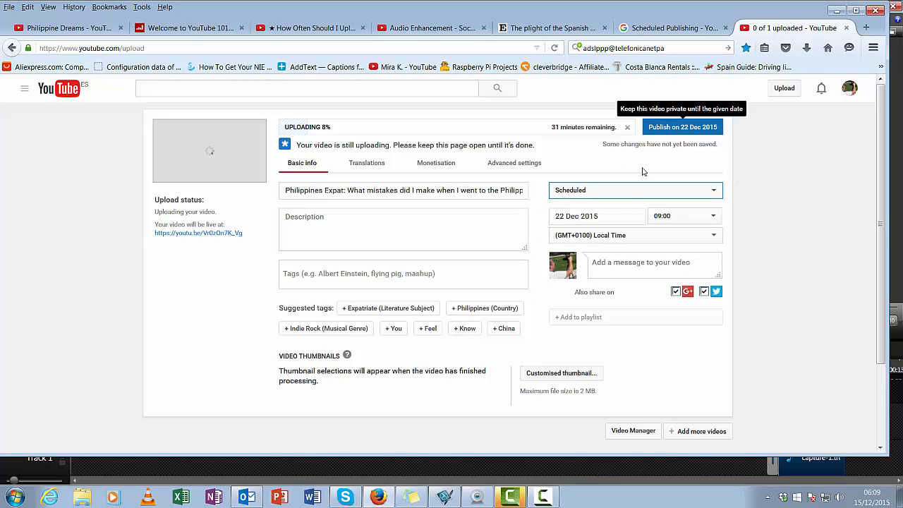
mouse_move(609, 145)
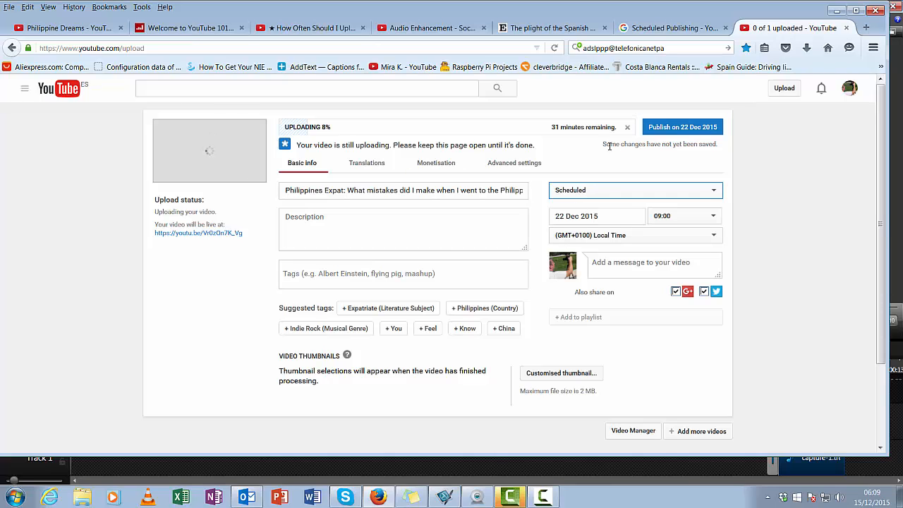
mouse_move(613, 167)
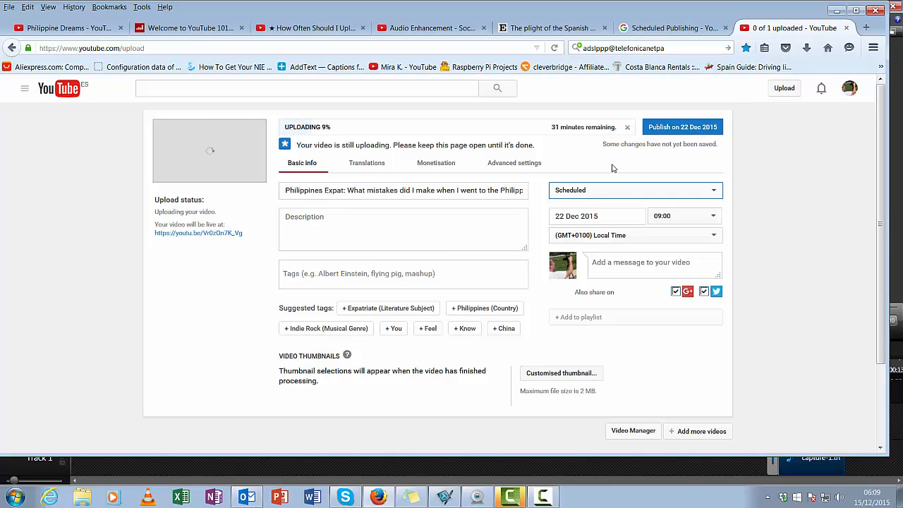